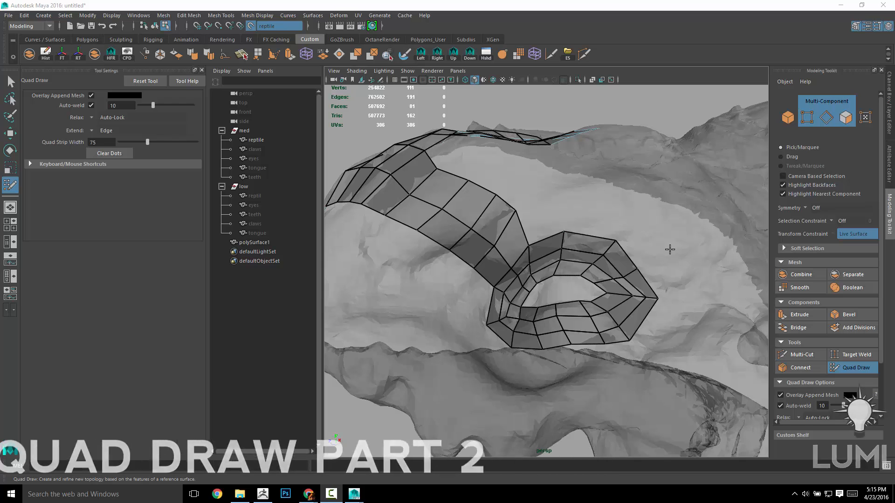
pyautogui.moveTo(532, 198)
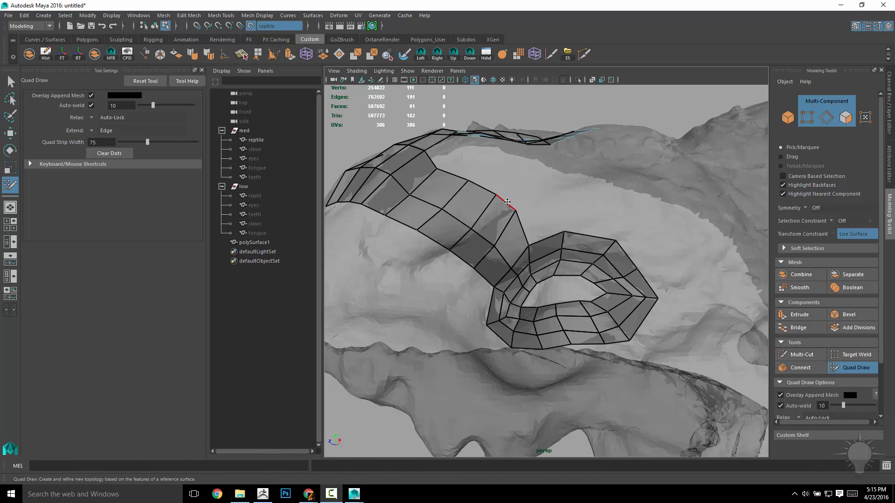
# Step: Add quads bridging the upper brow strip to the eye loop along its border
pyautogui.click(514, 197)
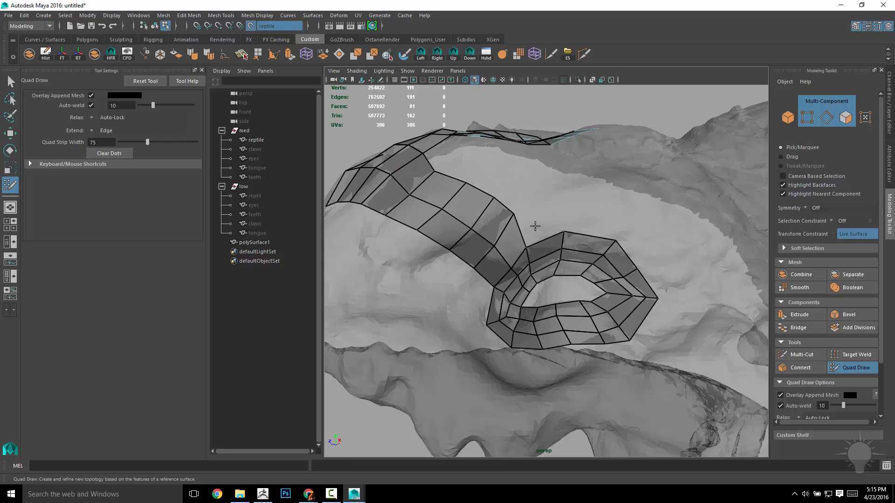
pyautogui.moveTo(503, 206)
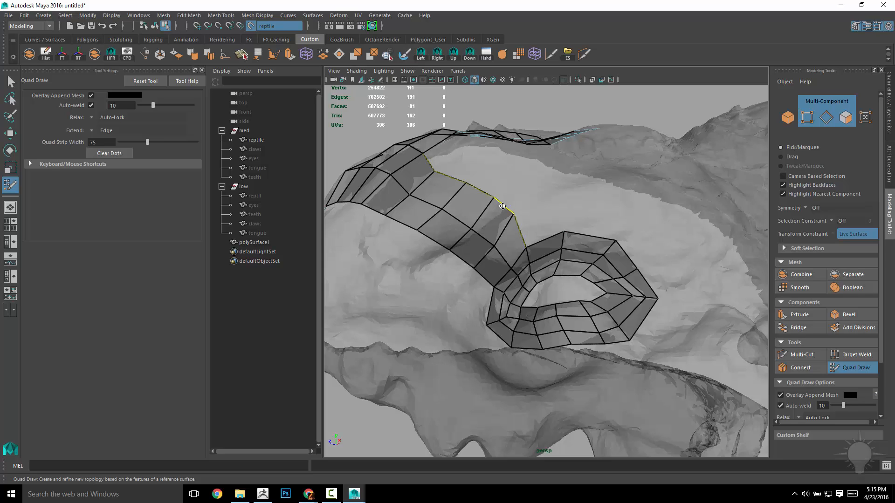
pyautogui.click(516, 203)
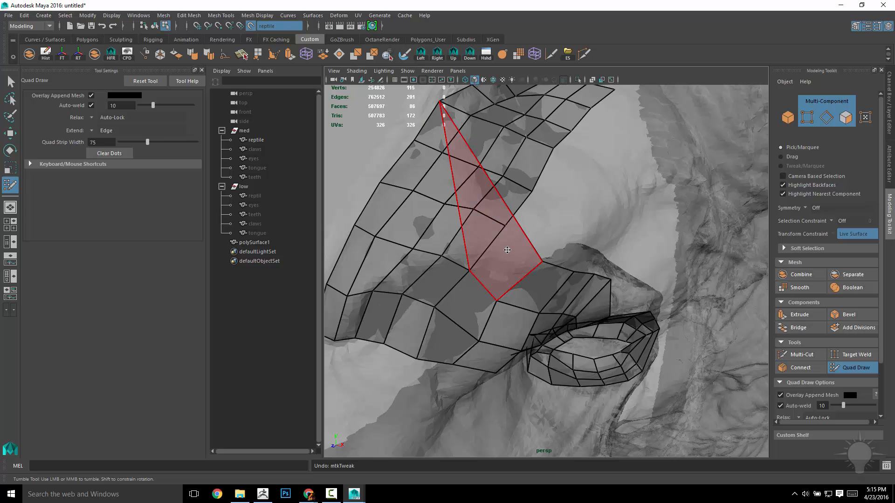
pyautogui.click(506, 250)
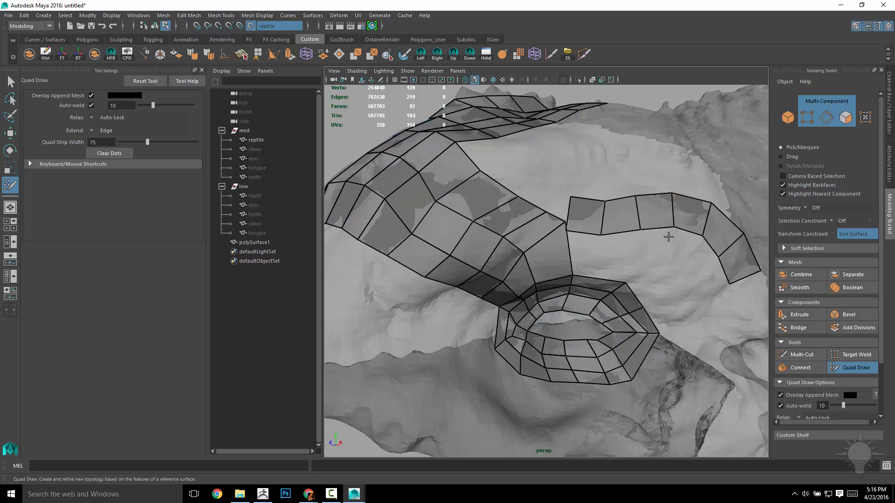
pyautogui.press('ctrl+z')
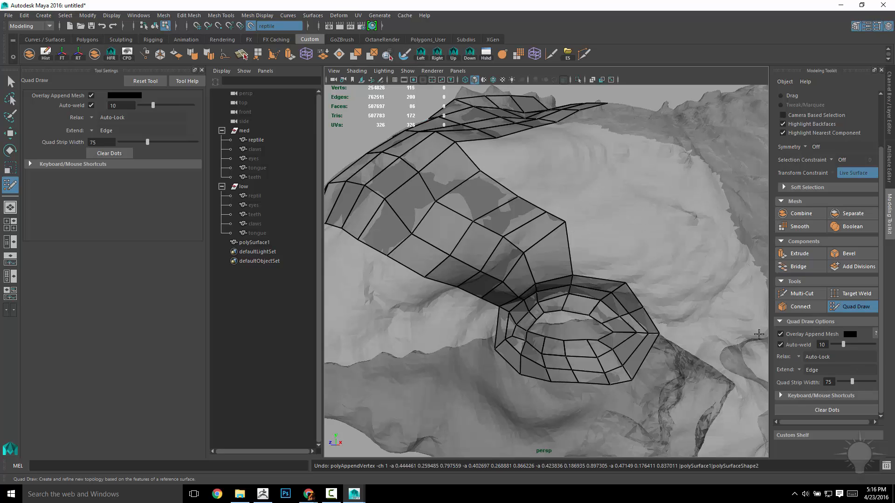
pyautogui.moveTo(616, 224)
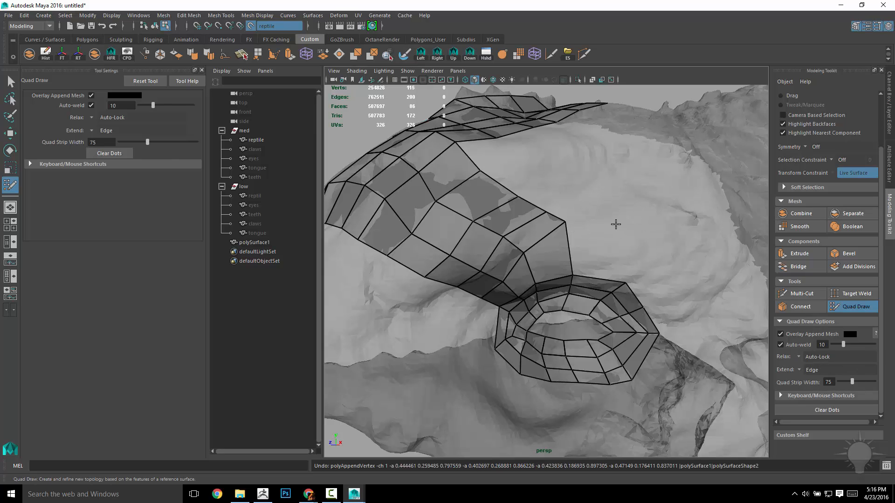
# Step: Draw a curved quad strip across the brow above the eye, extending its left end toward the main mesh
pyautogui.click(622, 214)
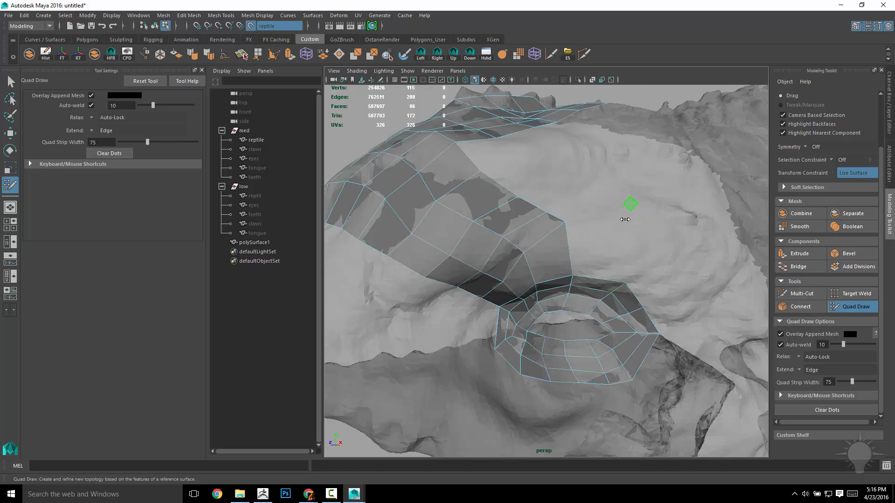
pyautogui.moveTo(626, 207)
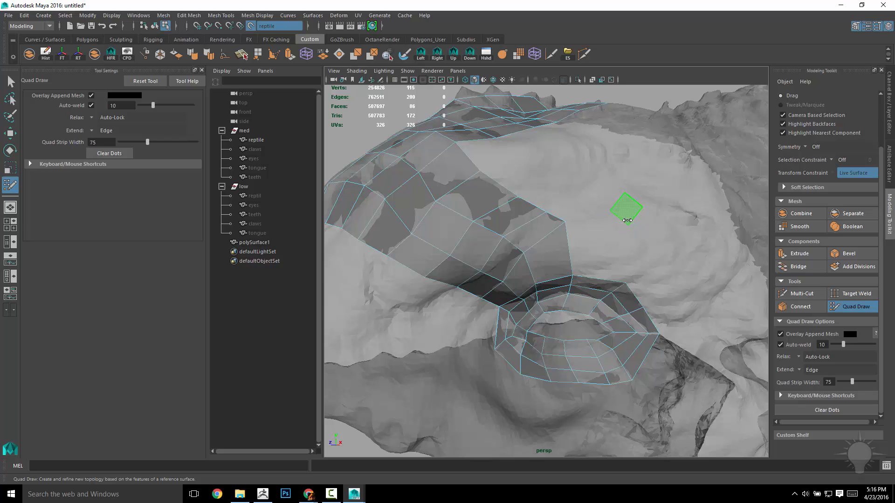
pyautogui.moveTo(133, 142); pyautogui.dragTo(105, 142)
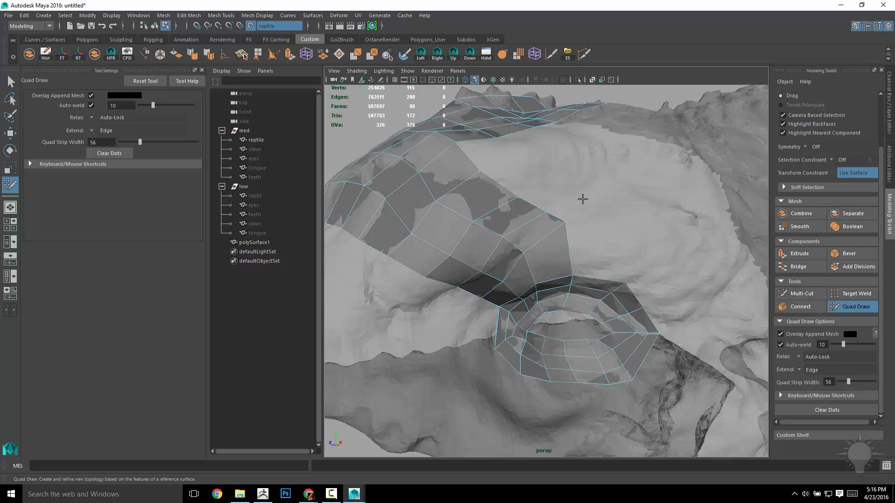
pyautogui.click(733, 237)
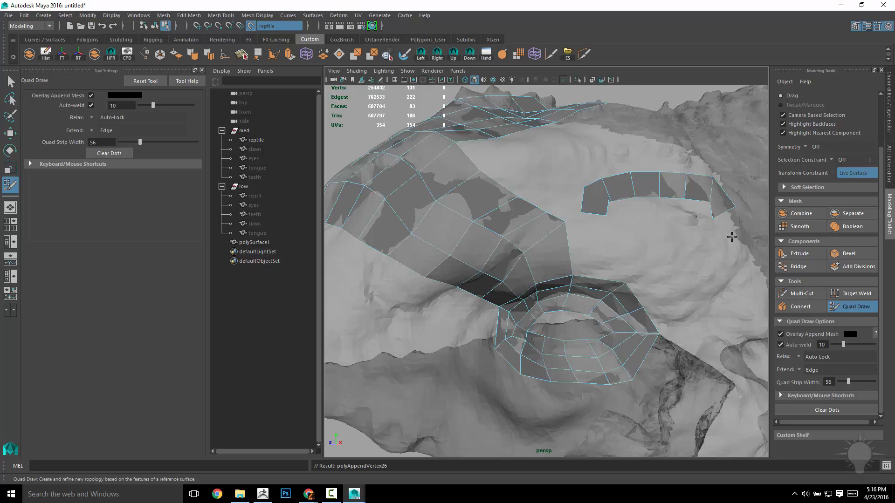
pyautogui.click(595, 201)
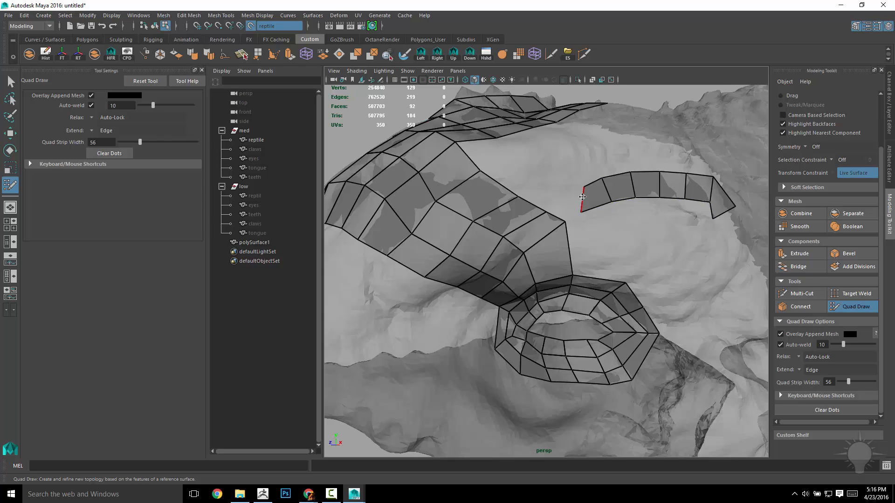
pyautogui.click(582, 205)
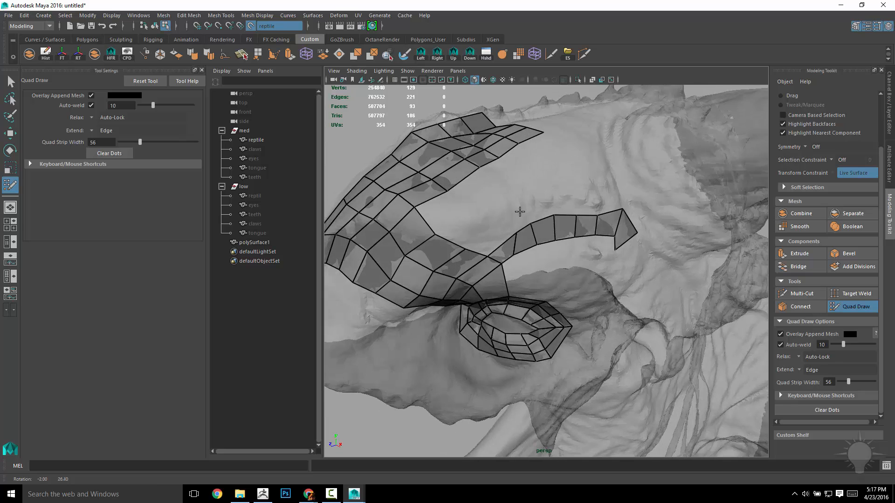
pyautogui.moveTo(475, 218)
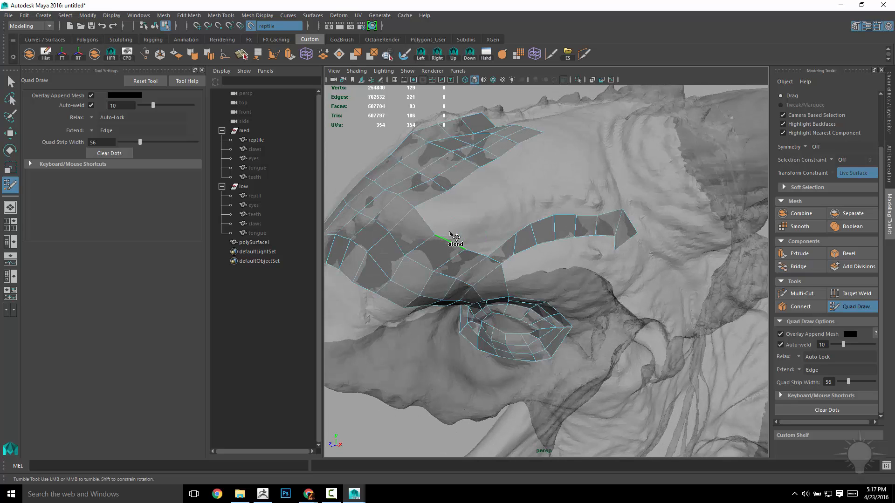
# Step: Extend quads from the border edges and add a short strip between the brow rows
pyautogui.click(463, 225)
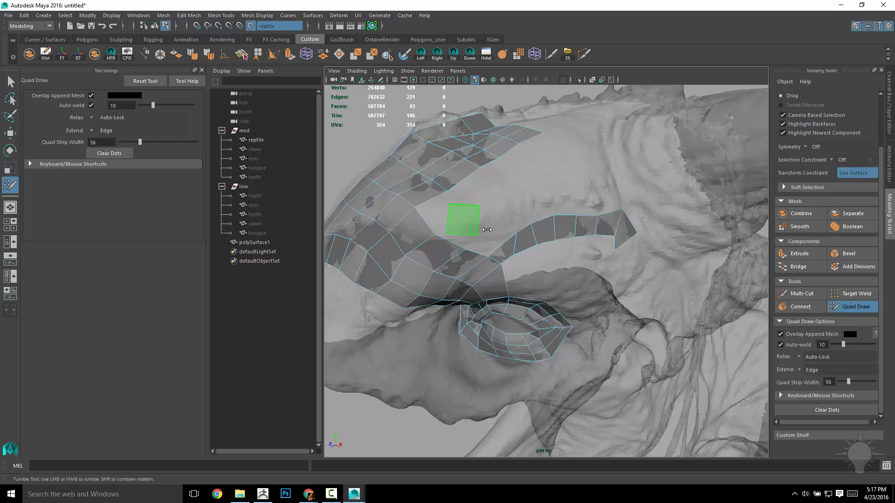
pyautogui.click(462, 220)
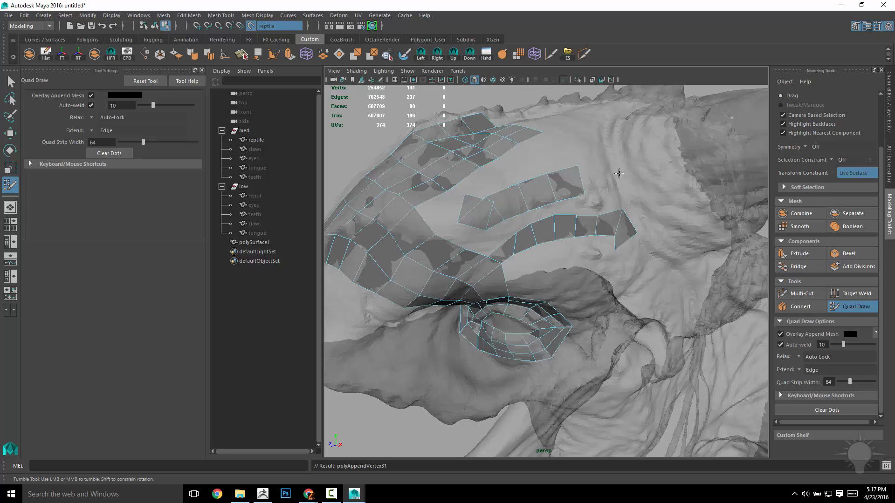
pyautogui.click(473, 210)
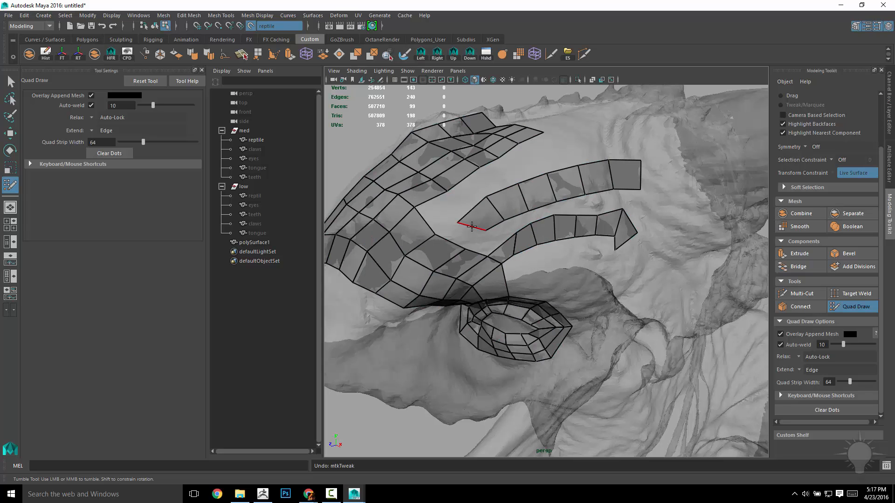
pyautogui.click(471, 226)
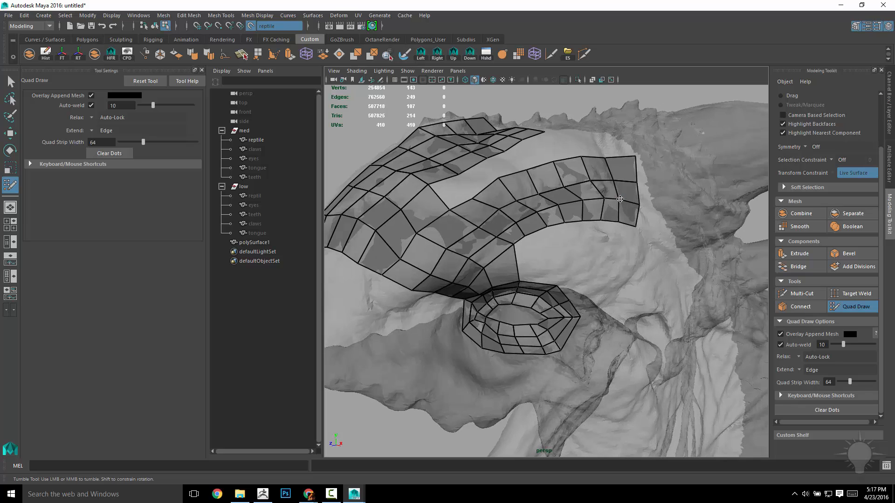
pyautogui.moveTo(593, 199)
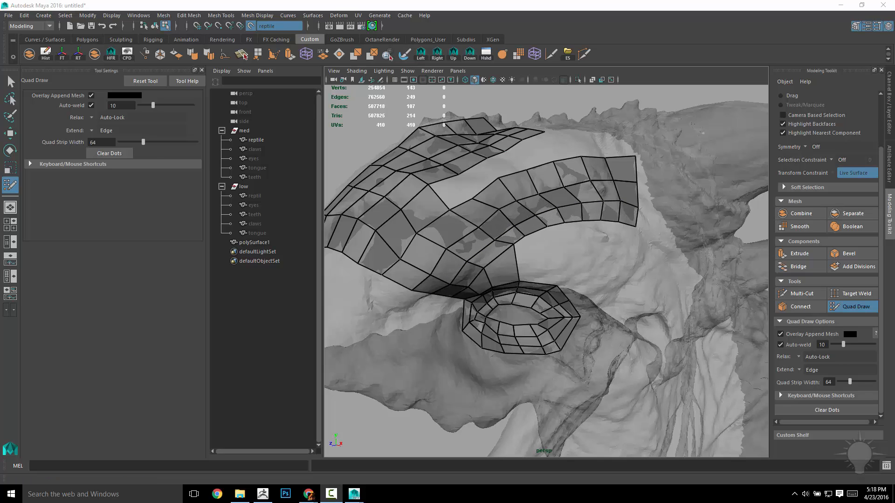
pyautogui.moveTo(319, 392)
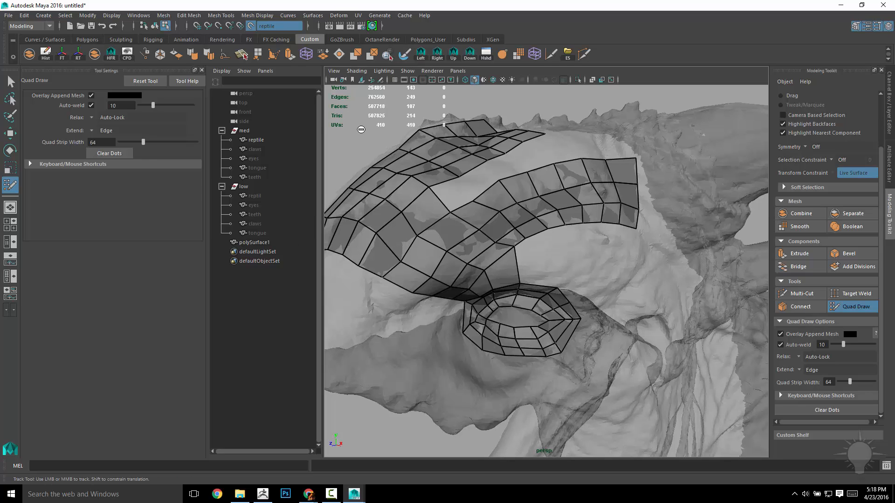
pyautogui.moveTo(521, 206)
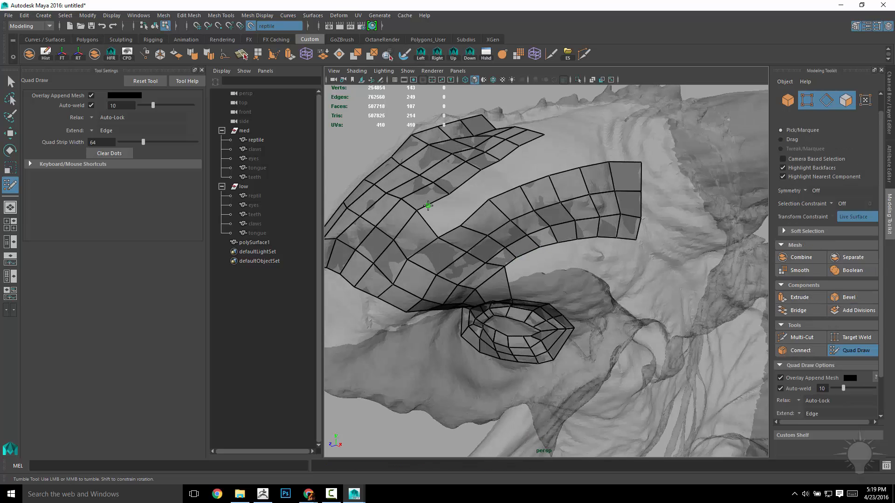
# Step: Fill the gap between brow strips, add top quads, and insert an edge loop across the forehead
pyautogui.click(503, 171)
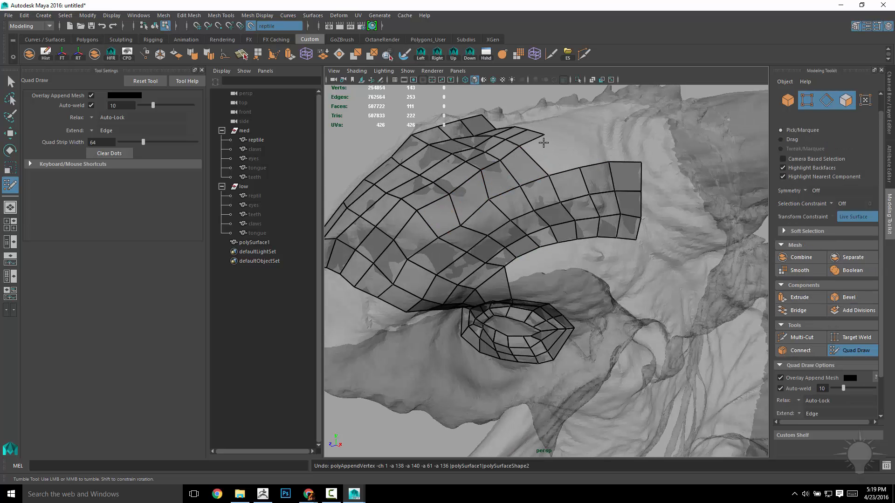
pyautogui.click(548, 153)
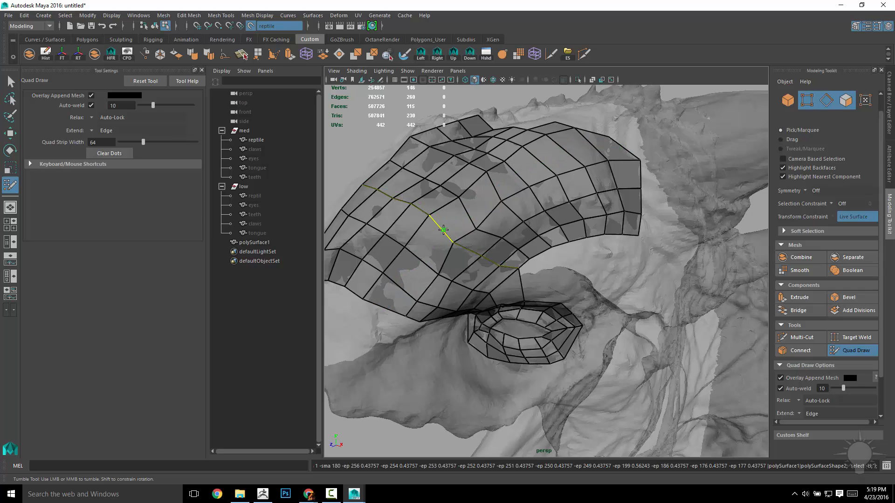
pyautogui.click(552, 145)
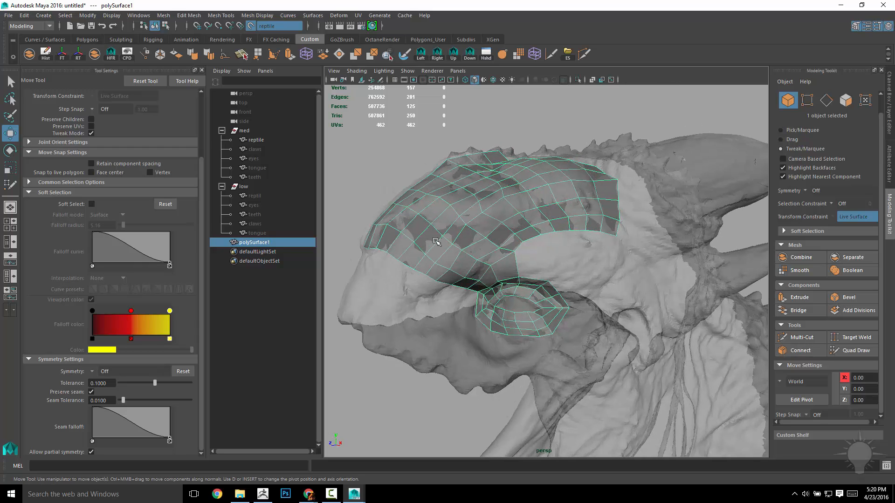
# Step: Target Weld two stray vertices on polySurface1, leaving 155 vertices, and resume Quad Draw
pyautogui.click(858, 338)
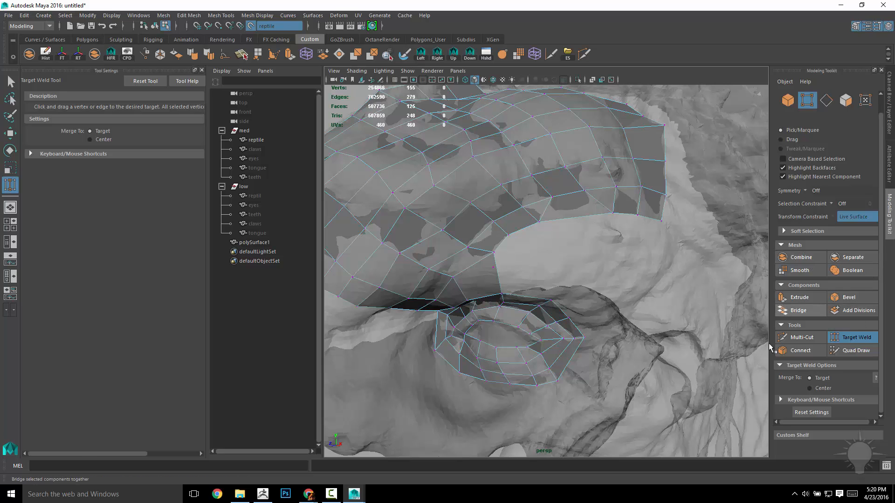
pyautogui.moveTo(799, 350)
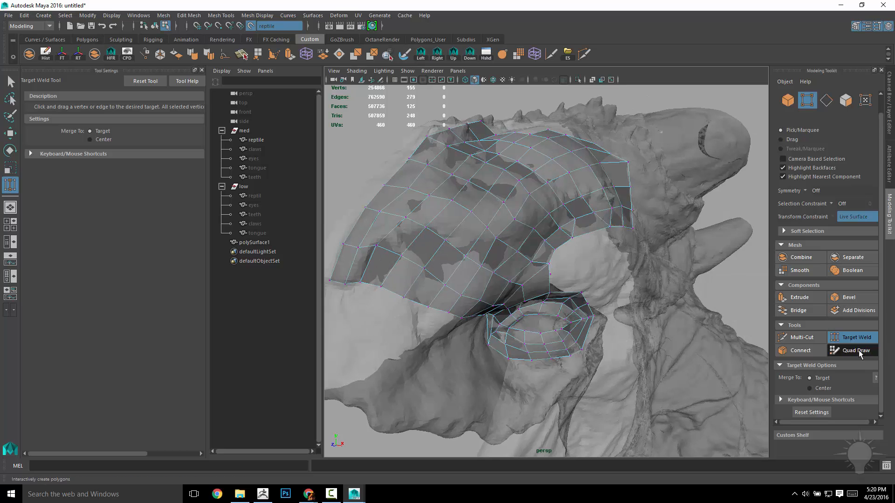
pyautogui.click(856, 351)
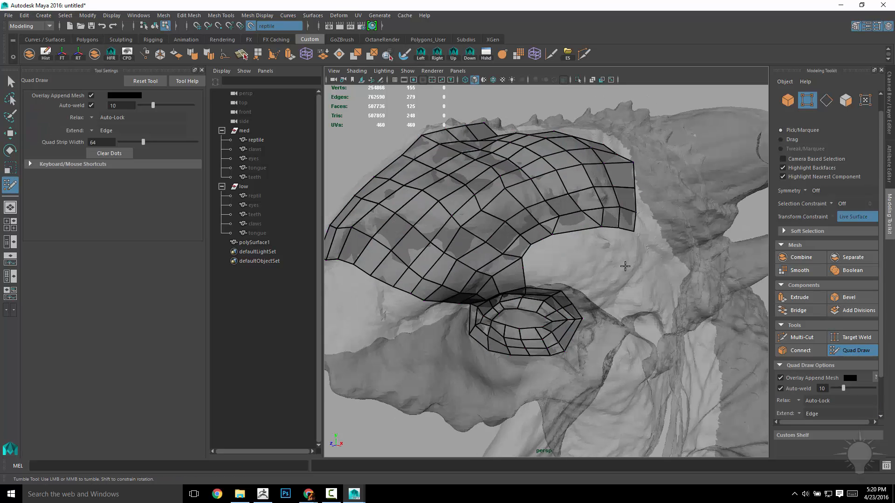
pyautogui.moveTo(629, 262)
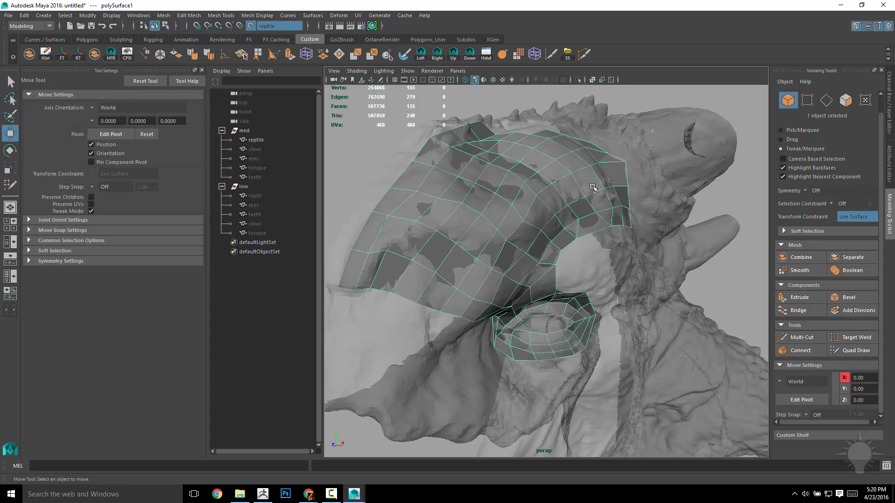
# Step: Select and unhide low > reptile in the Outliner to inspect the finished low-poly head
pyautogui.click(252, 196)
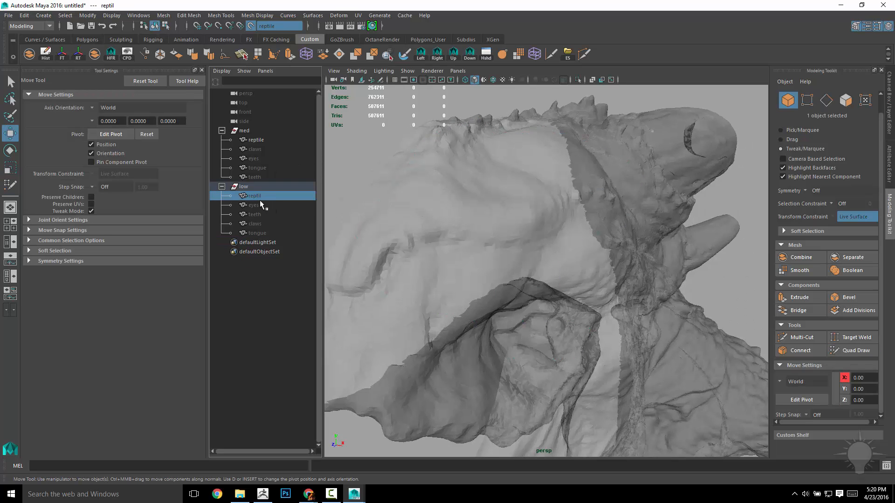
pyautogui.doubleClick(257, 196)
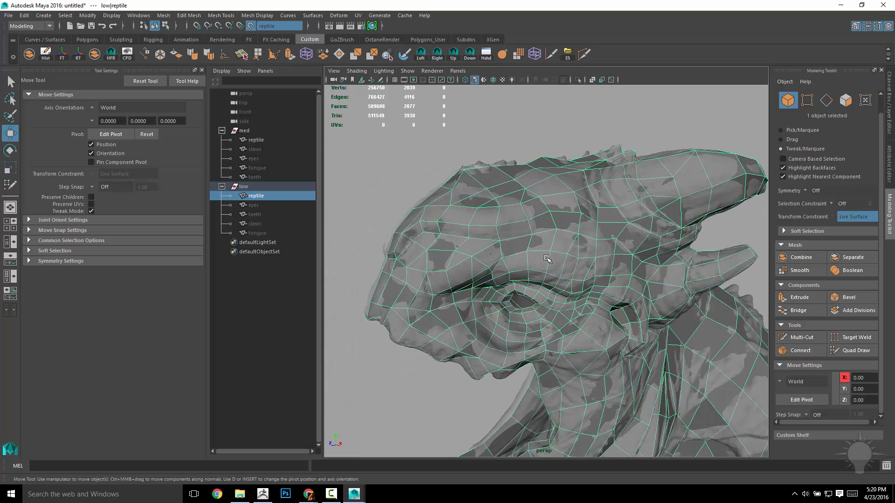
pyautogui.click(855, 350)
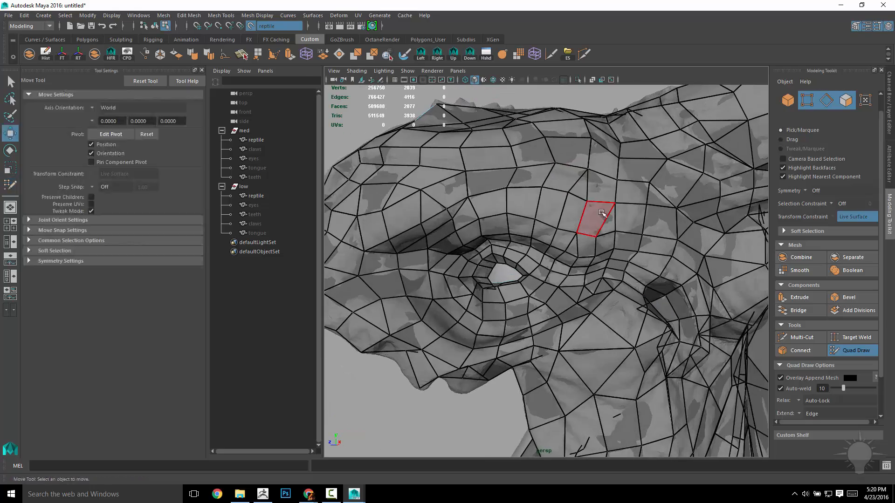
pyautogui.click(255, 195)
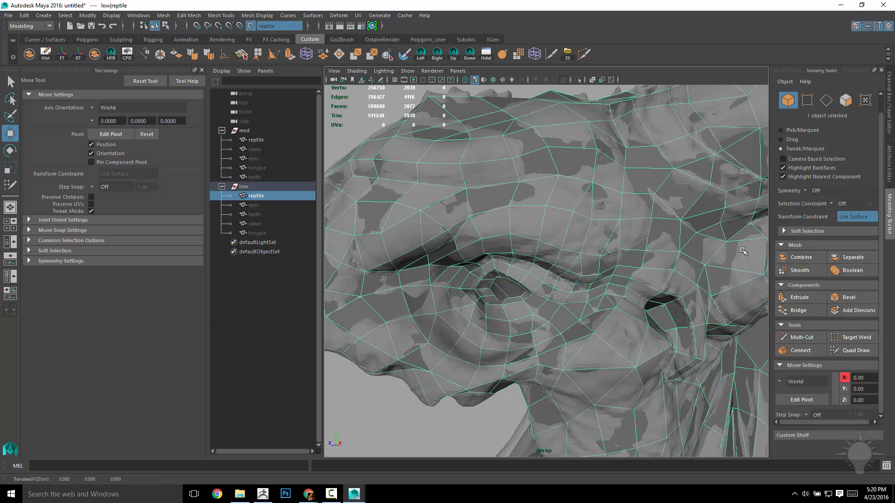
pyautogui.click(858, 350)
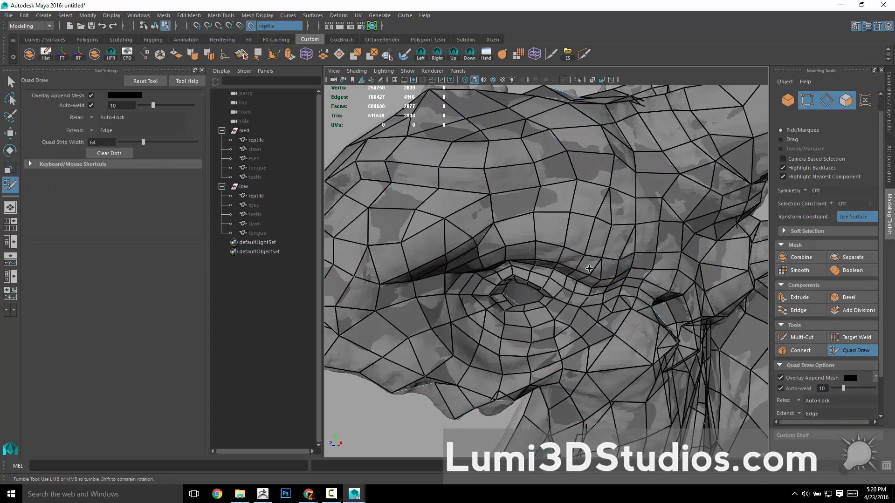